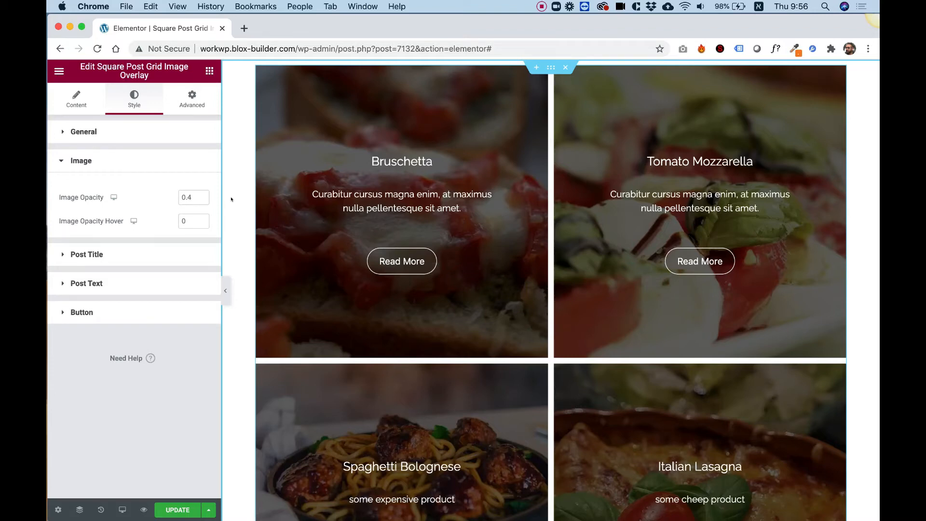
mouse_move(699, 212)
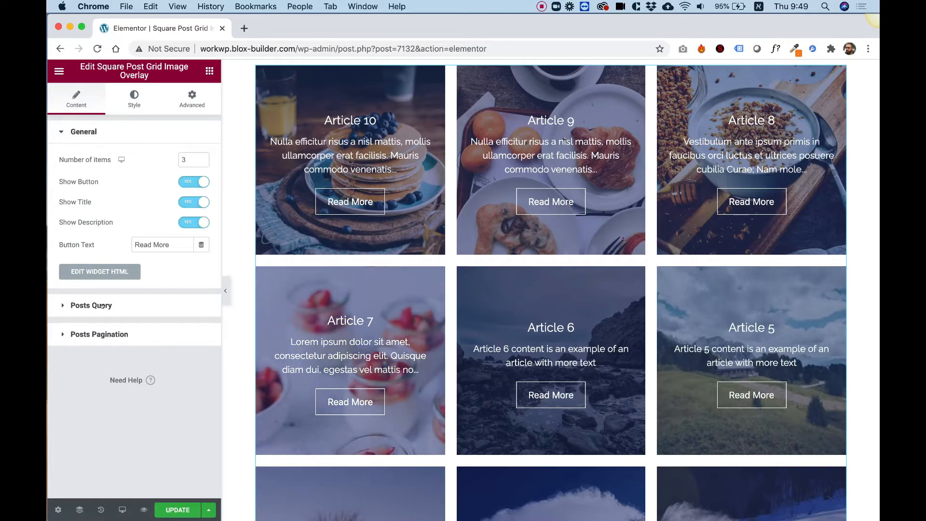
mouse_move(101, 195)
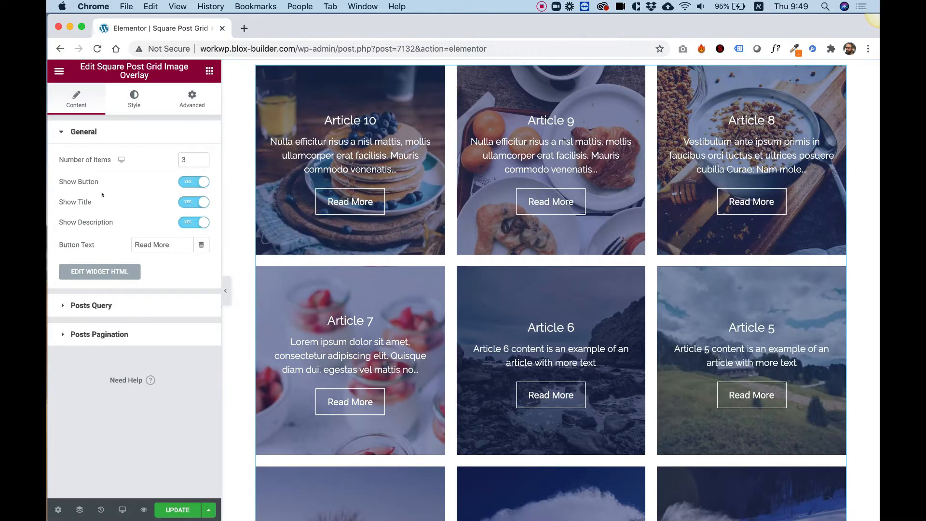
Step: Query Product posts with the category term filter cleared
left_click(91, 305)
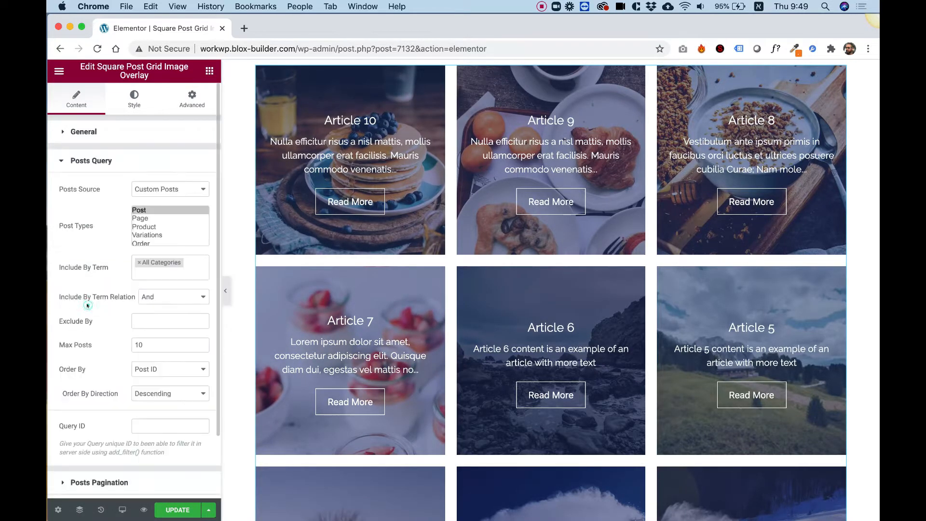
left_click(138, 262)
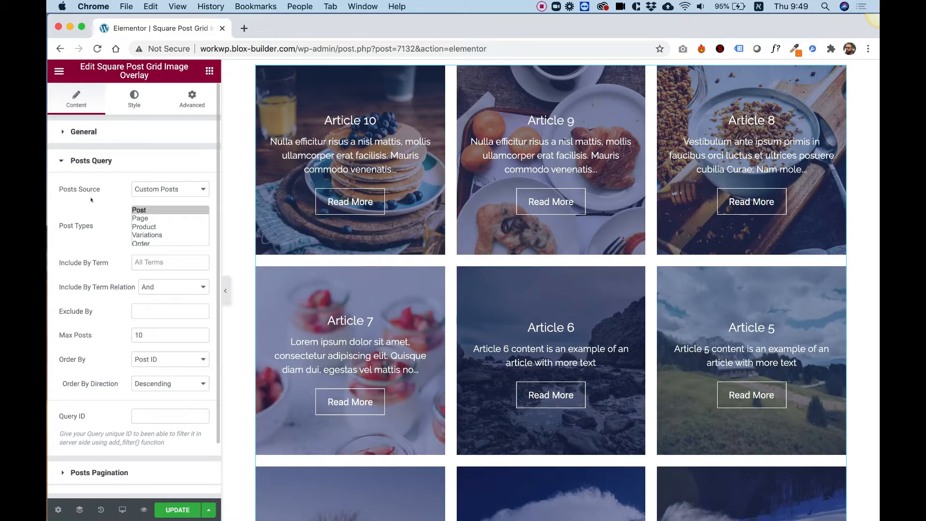
mouse_move(124, 215)
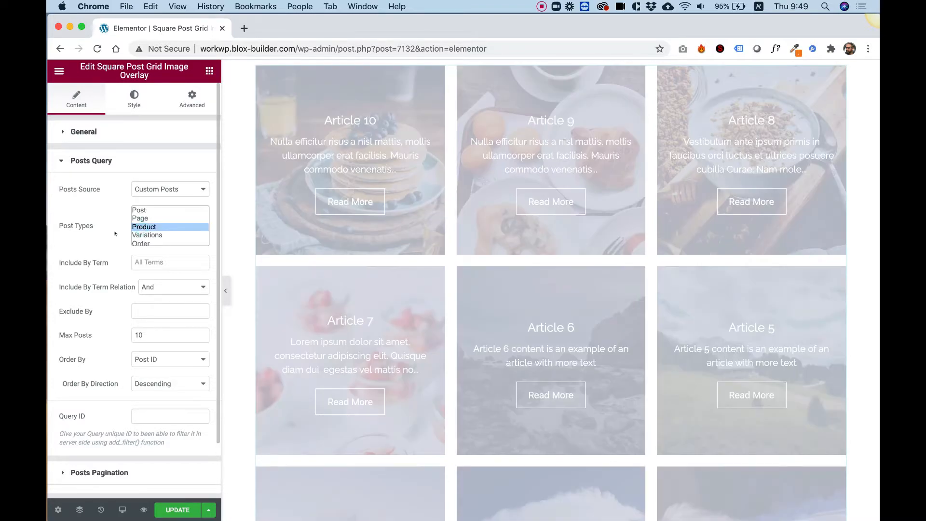
left_click(144, 226)
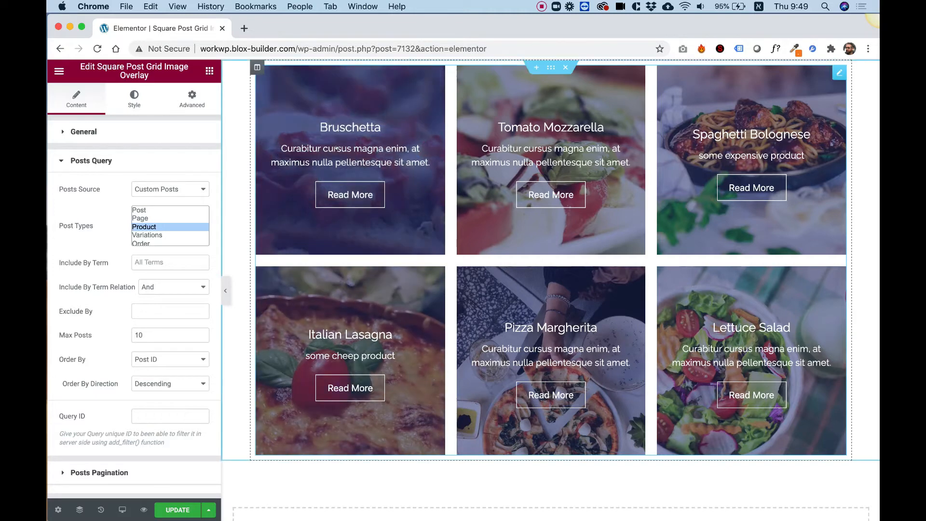
Step: Cap Max Posts at 3, keeping Post ID order and Descending direction
left_click(170, 334)
type("3")
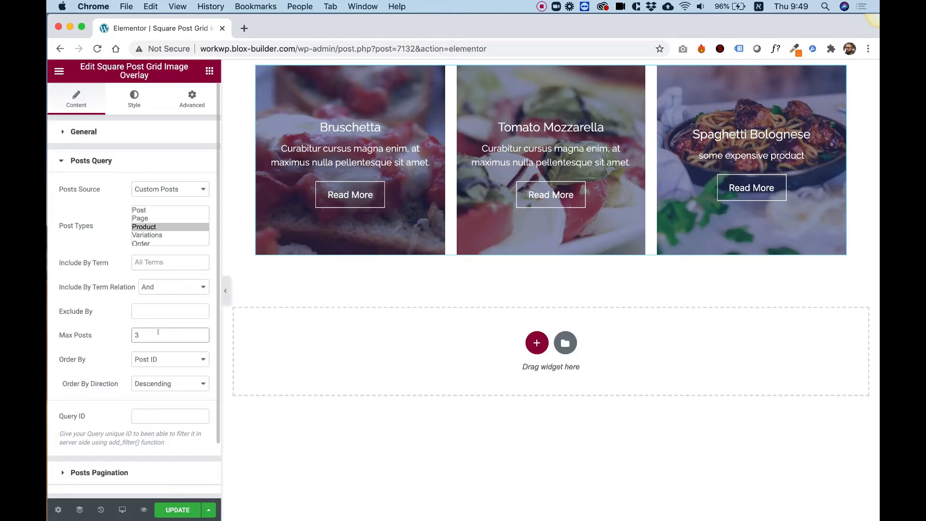
left_click(170, 359)
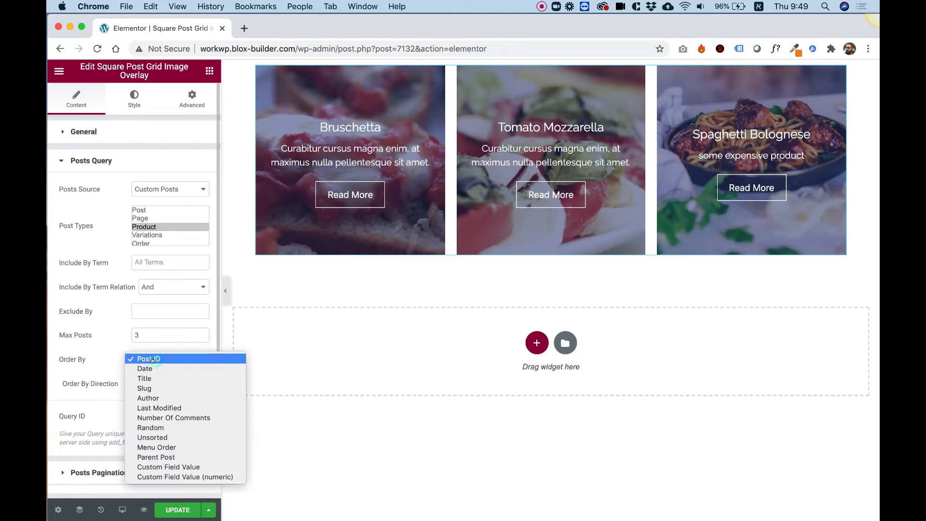
mouse_move(156, 446)
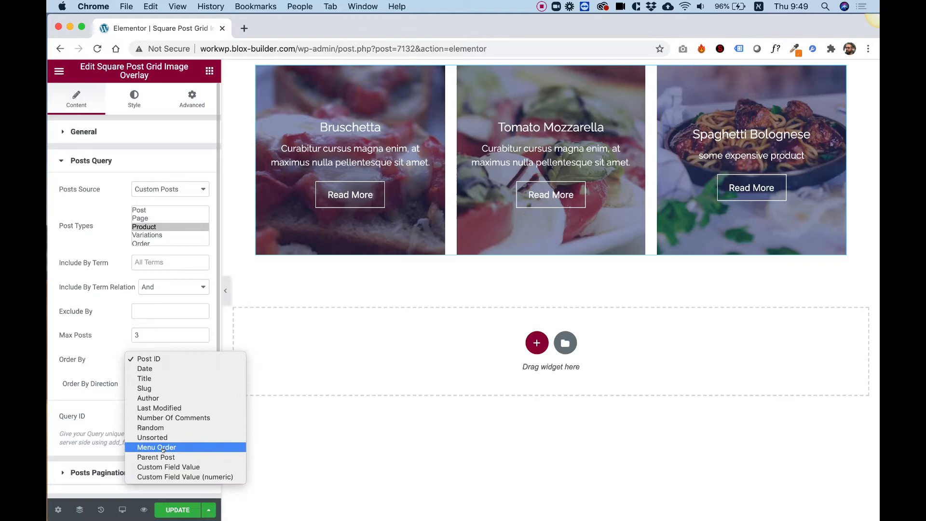
left_click(149, 359)
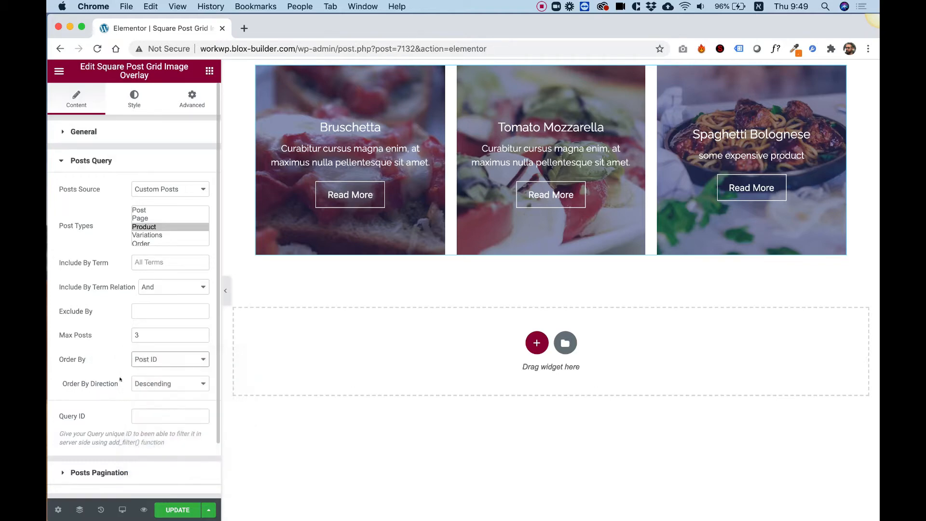
left_click(170, 383)
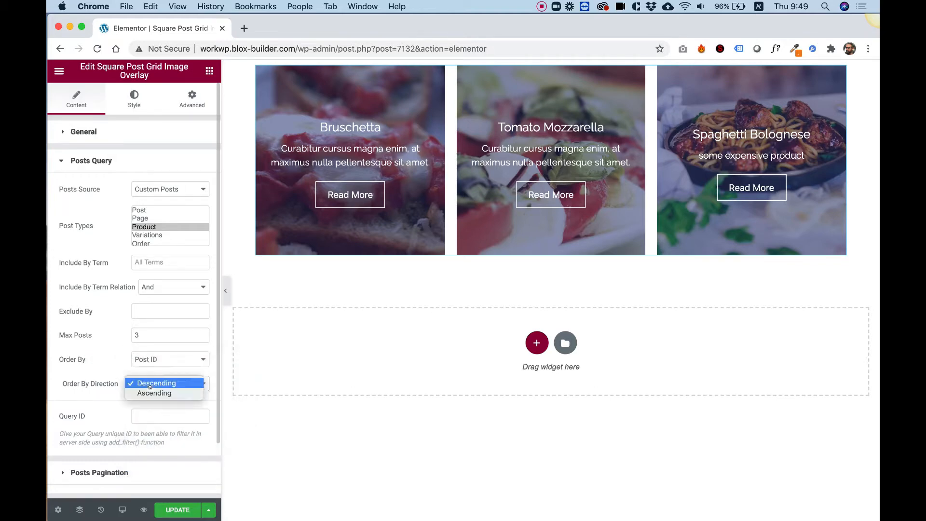
left_click(156, 383)
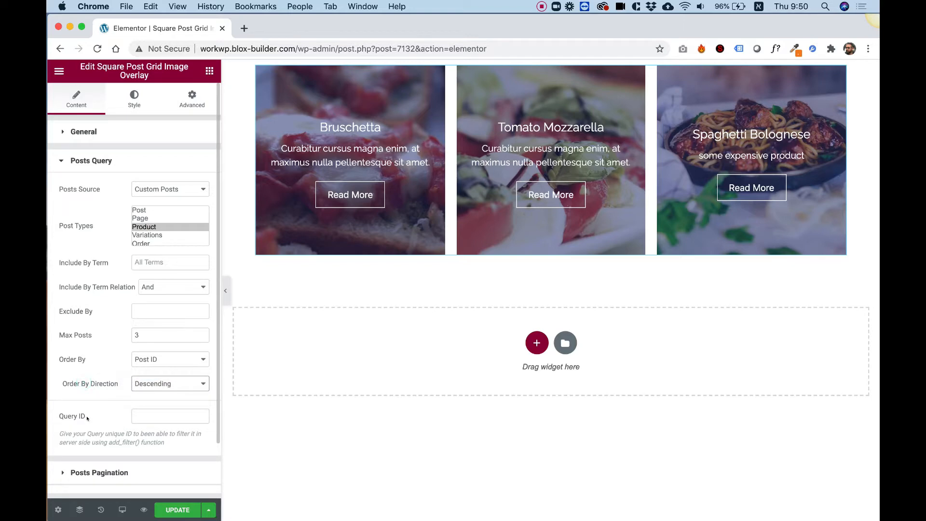
left_click(549, 159)
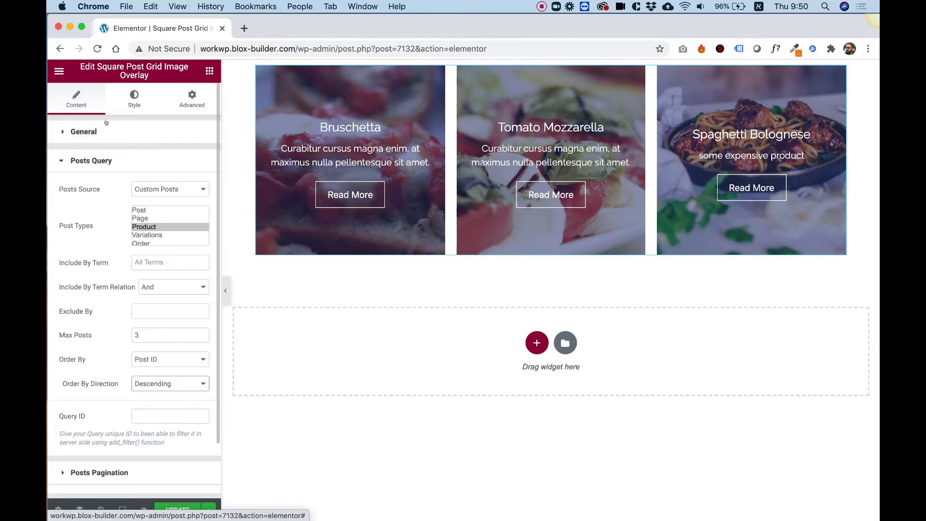
Step: Set Number of Items to 2 per row and Max Posts to 4
left_click(83, 131)
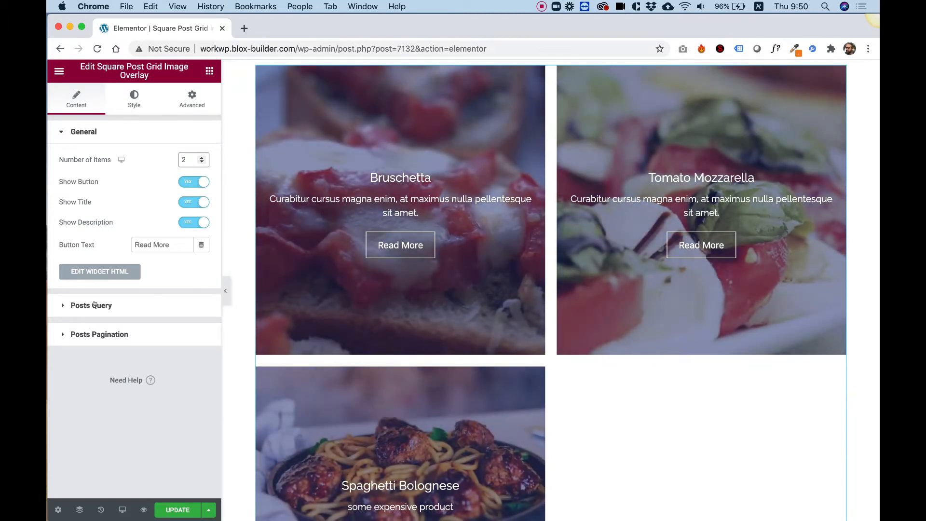
left_click(90, 306)
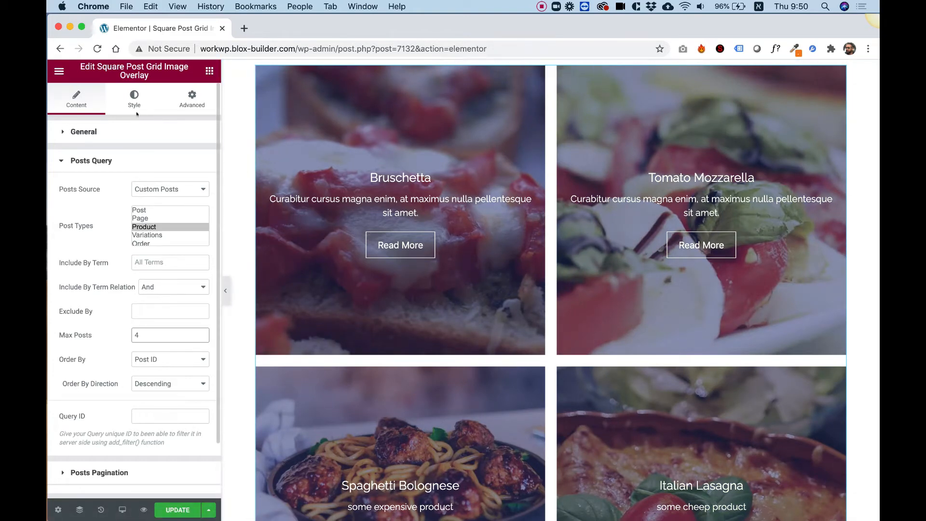
left_click(83, 132)
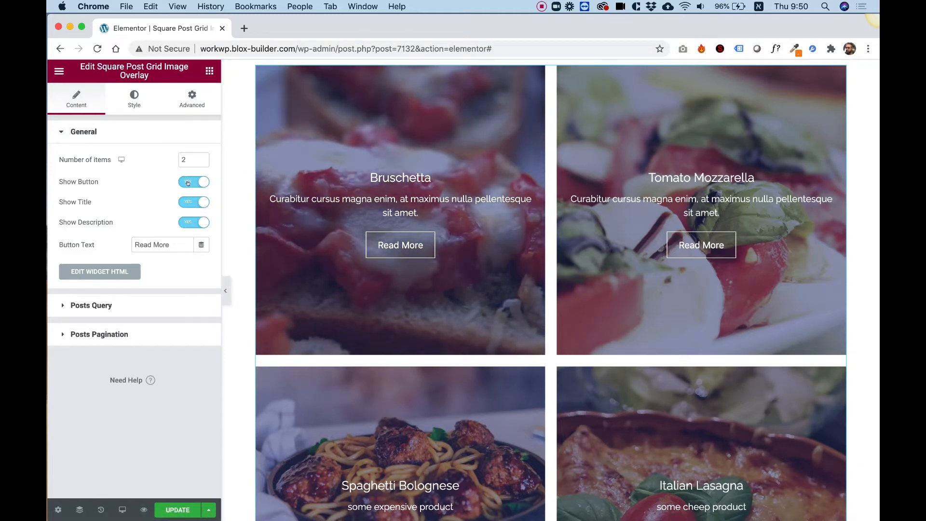
left_click(192, 181)
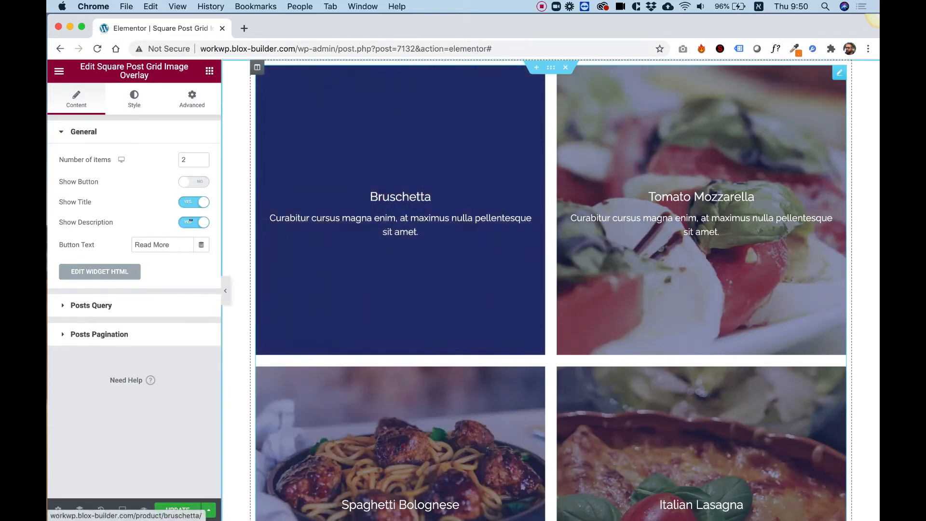
left_click(193, 181)
type("1")
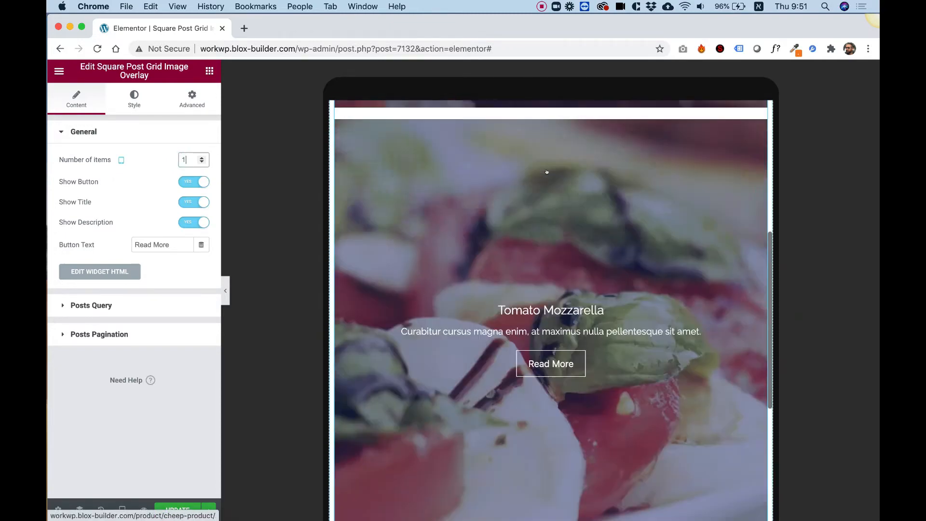
left_click(122, 160)
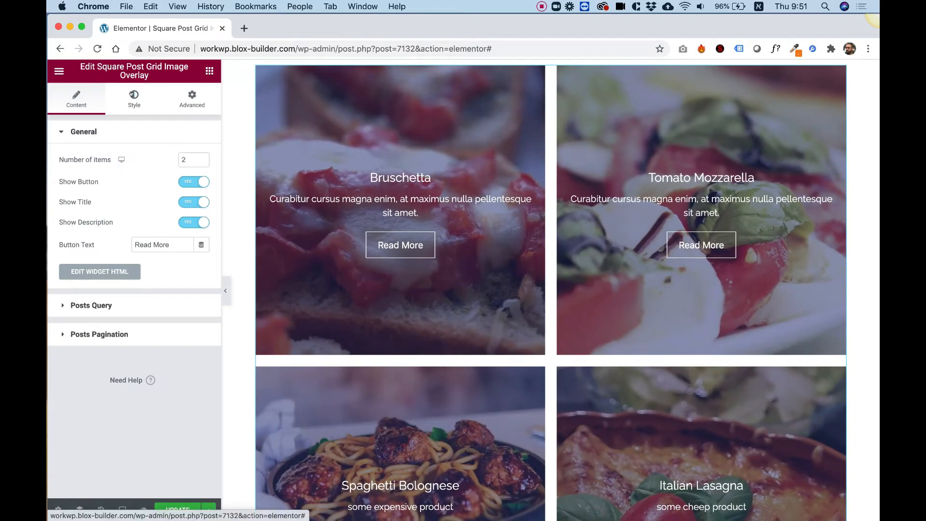
Step: Test wider tile spacing, then set the grid Gap to 0 so tiles touch
left_click(133, 97)
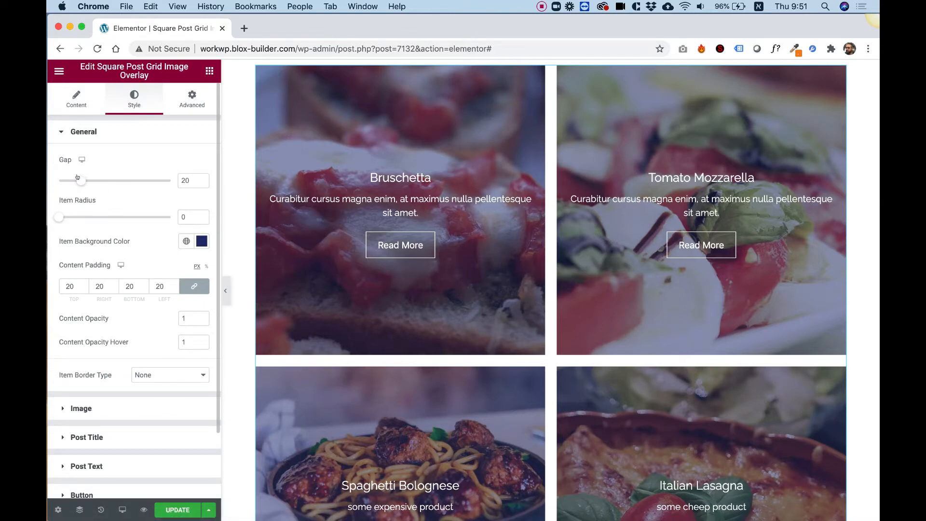
left_click_drag(77, 180, 168, 180)
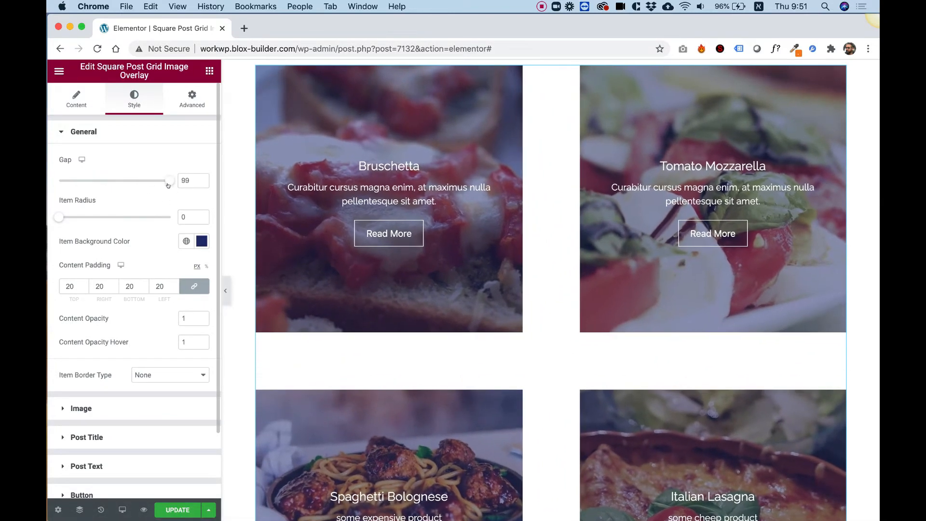
left_click_drag(167, 180, 130, 181)
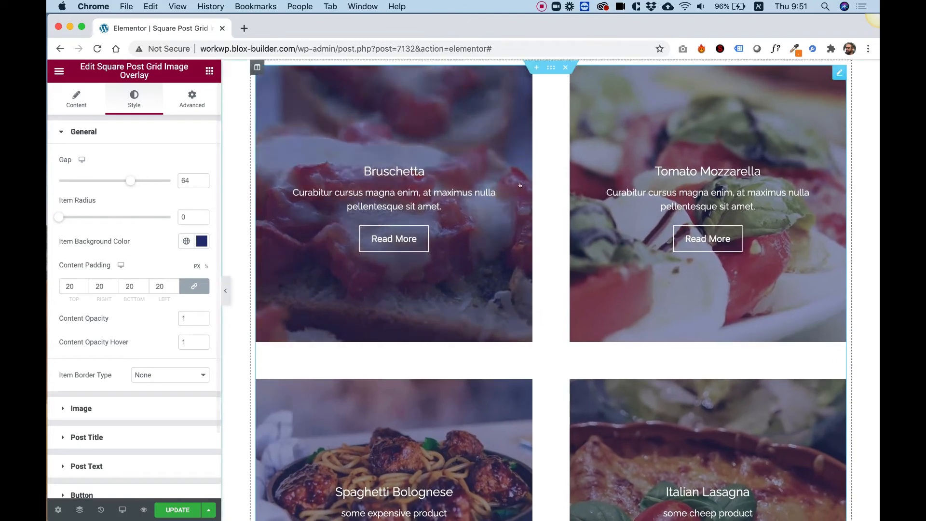
mouse_move(555, 359)
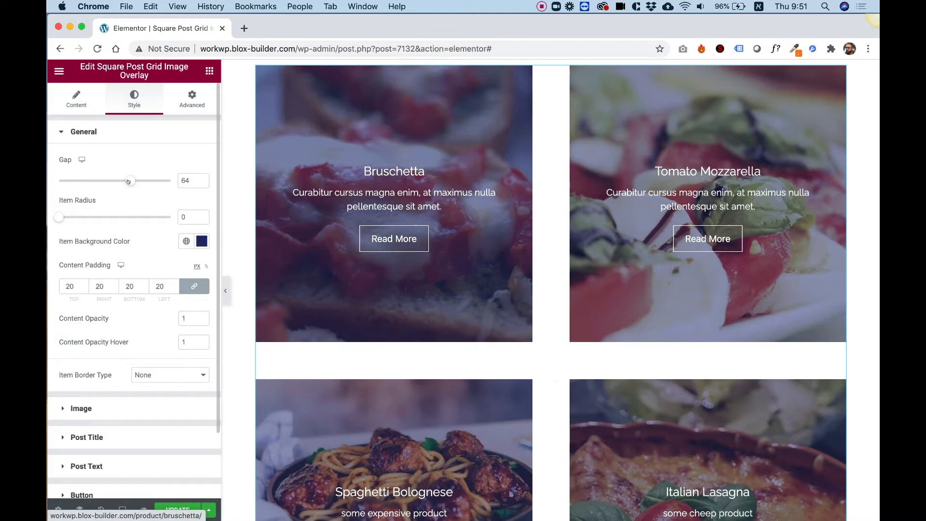
left_click_drag(128, 180, 58, 180)
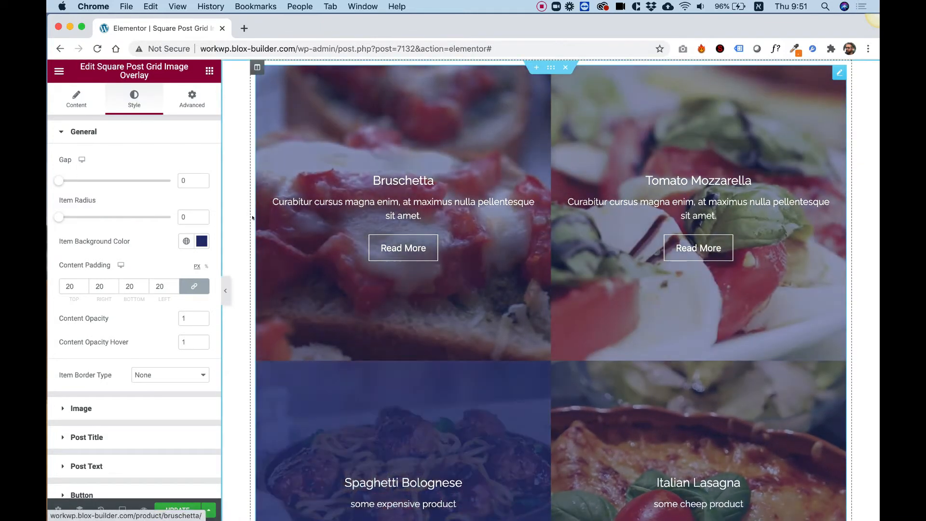
mouse_move(375, 365)
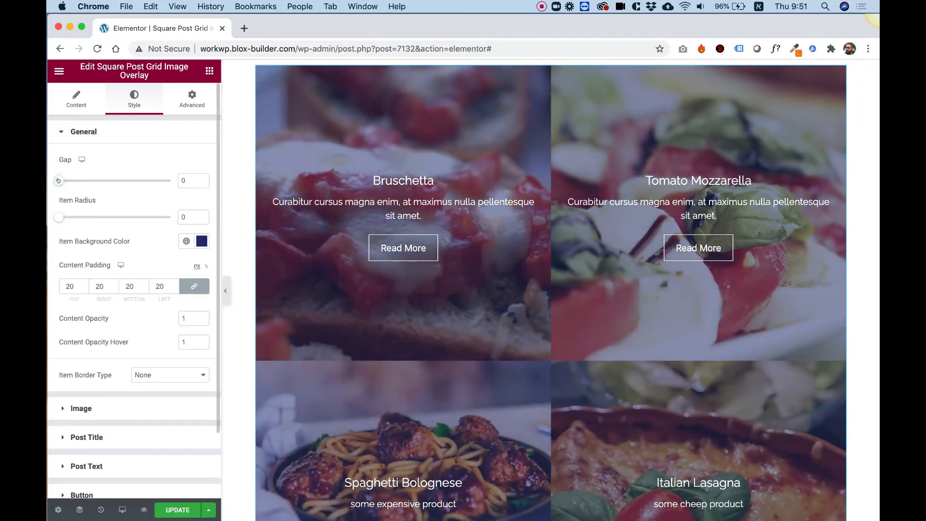
Step: Set Gap to 10 and try Item Radius up to 600 before bringing it back down
left_click_drag(58, 181, 69, 181)
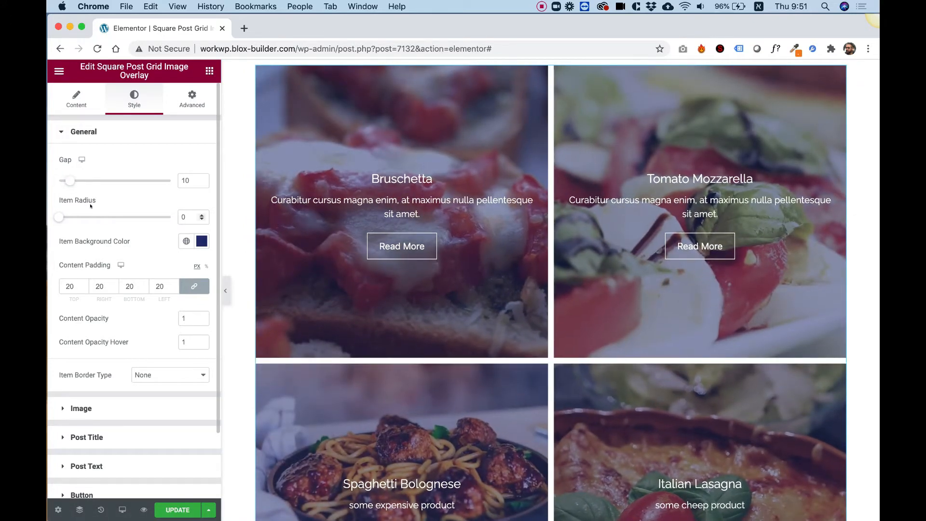
mouse_move(58, 218)
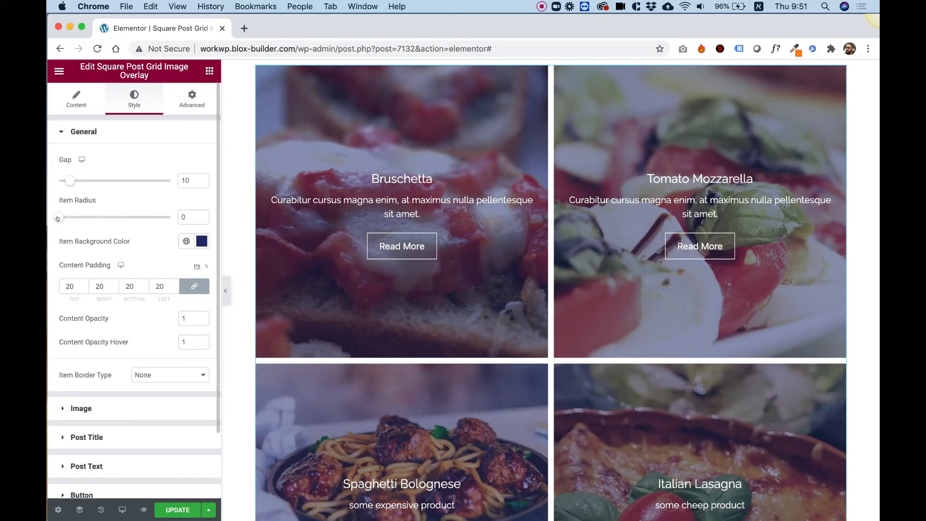
left_click_drag(58, 217, 108, 217)
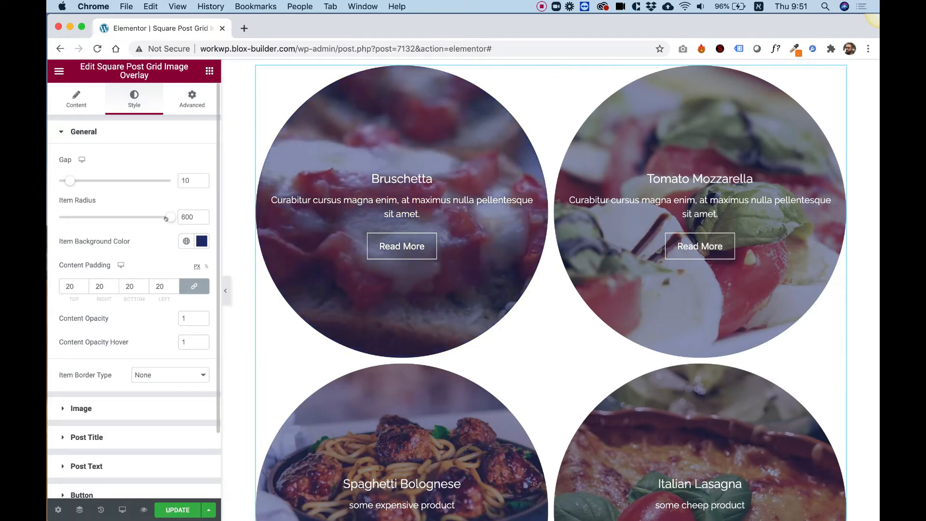
left_click_drag(167, 217, 105, 217)
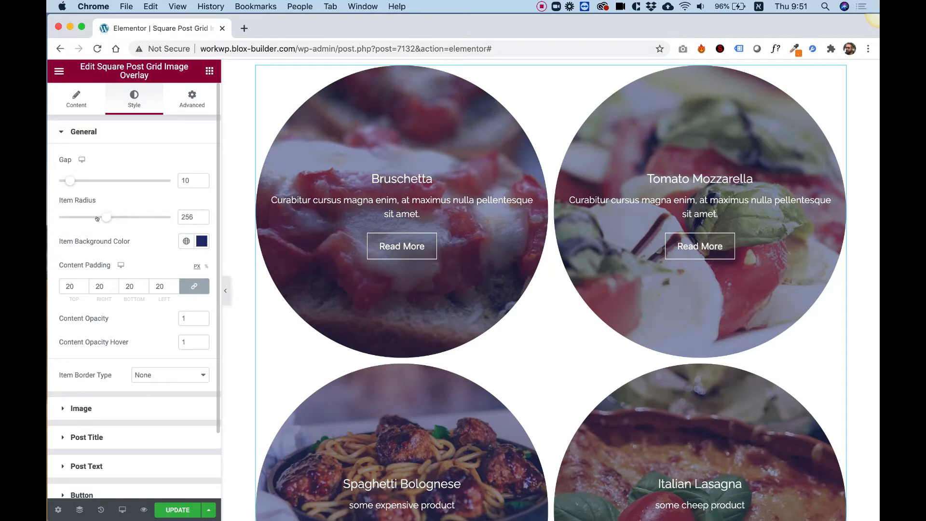
left_click_drag(105, 217, 58, 217)
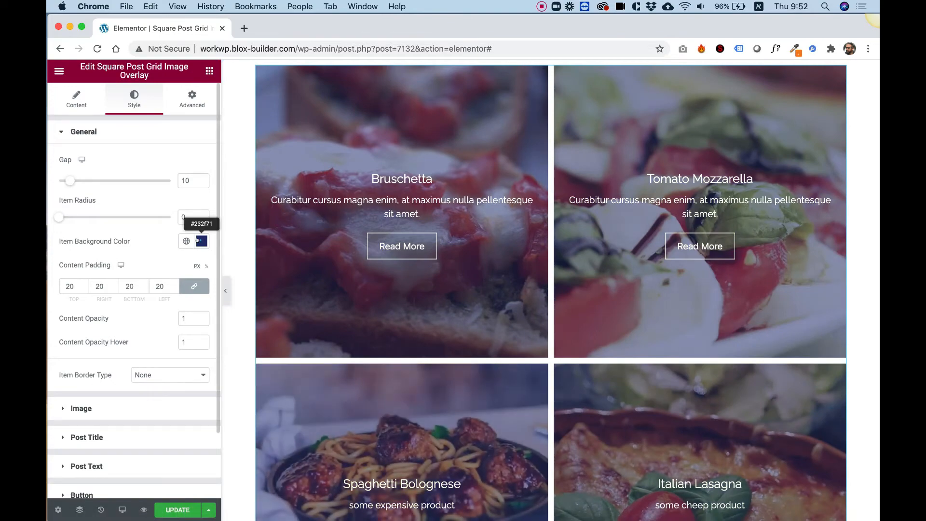
Step: Set Item Background Color to black
left_click(201, 241)
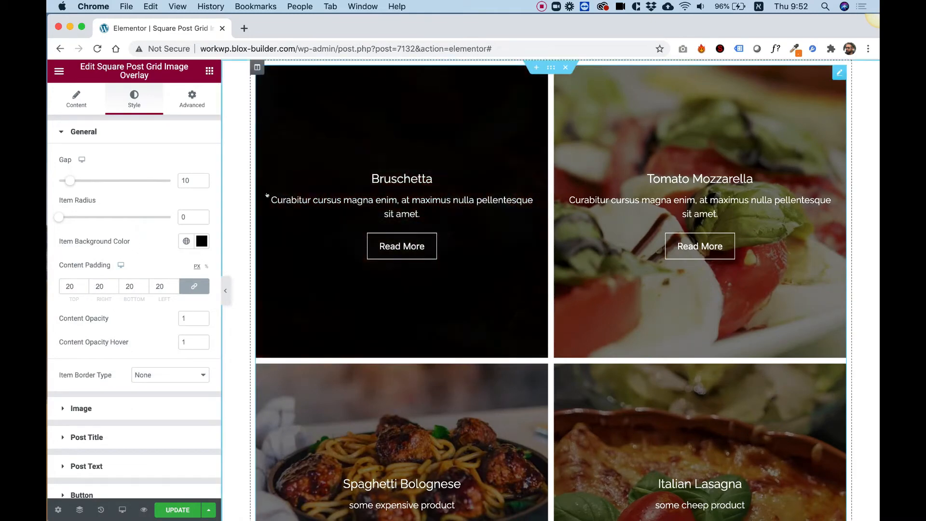
left_click(130, 287)
type("0")
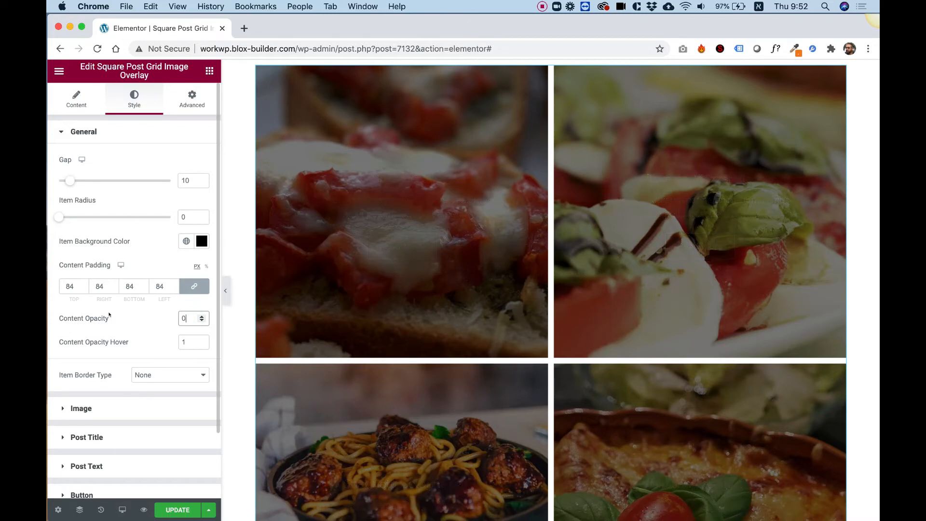
mouse_move(124, 334)
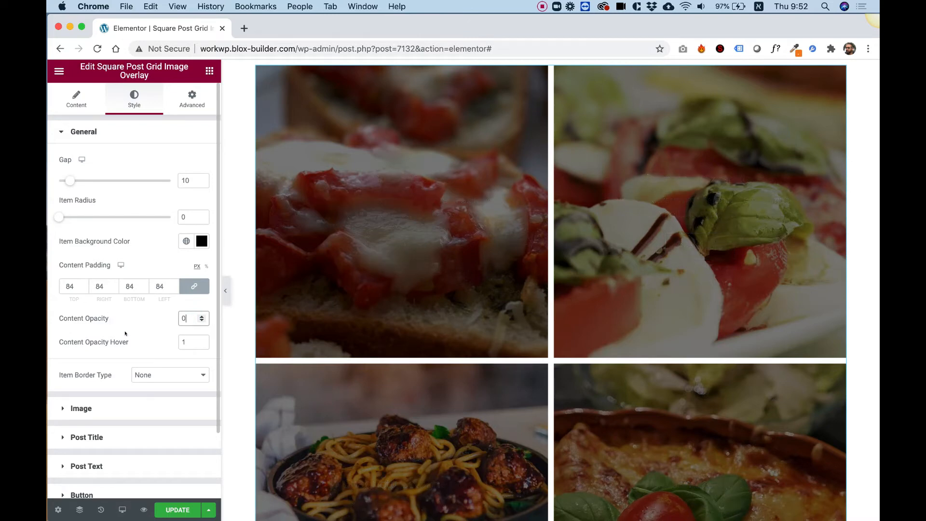
mouse_move(134, 348)
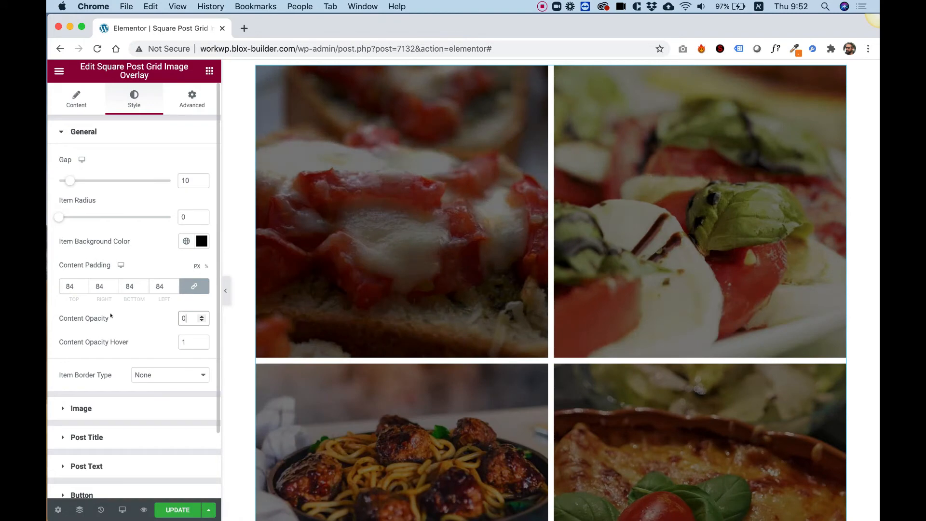
mouse_move(142, 327)
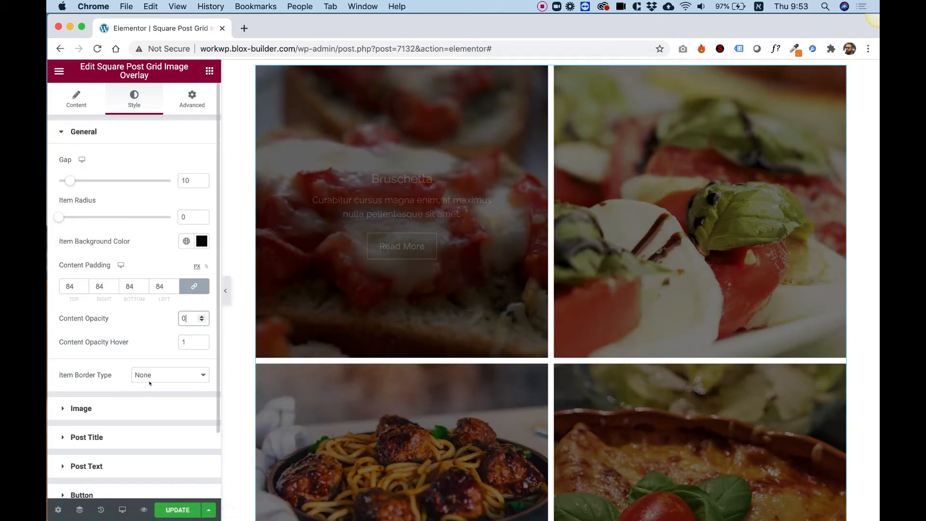
Step: Bring up the Item Border Type choices
left_click(169, 374)
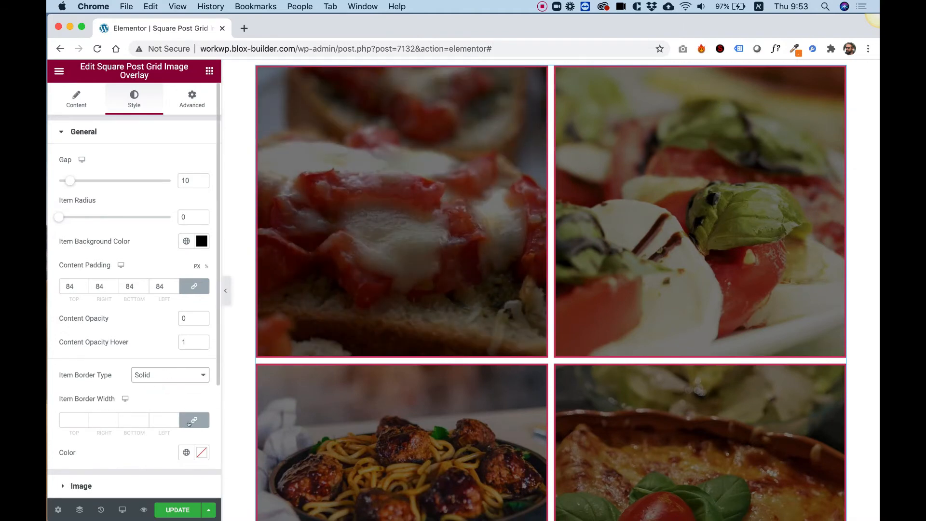
Step: Return Item Border Type to None after a Solid test and expand the Image section
left_click(202, 453)
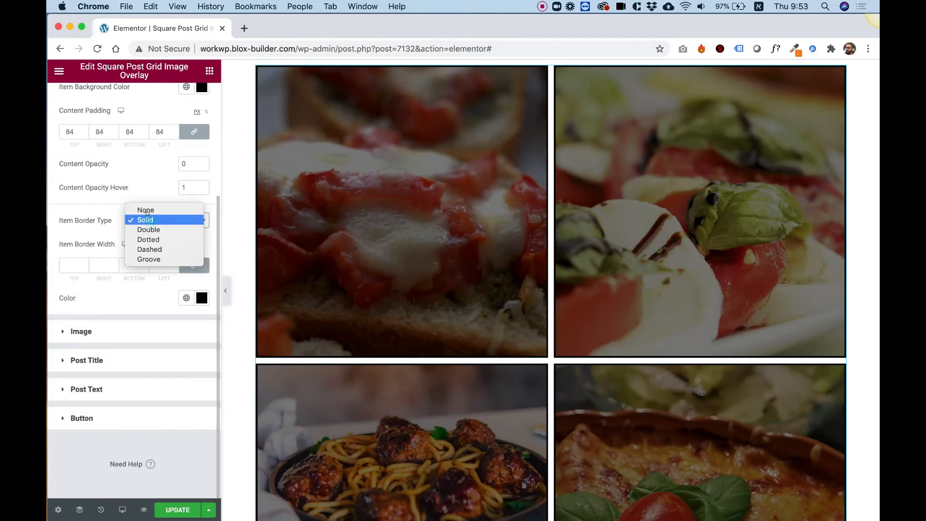
left_click(146, 209)
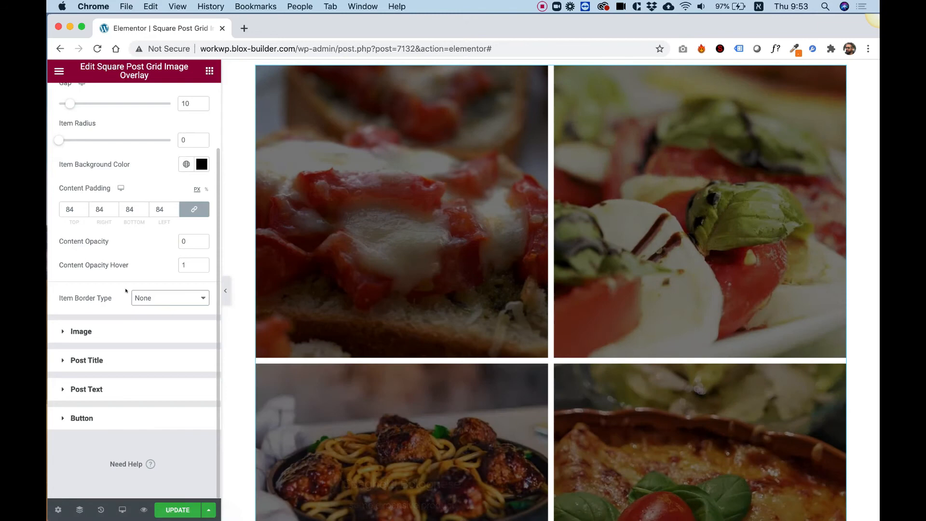
left_click(81, 331)
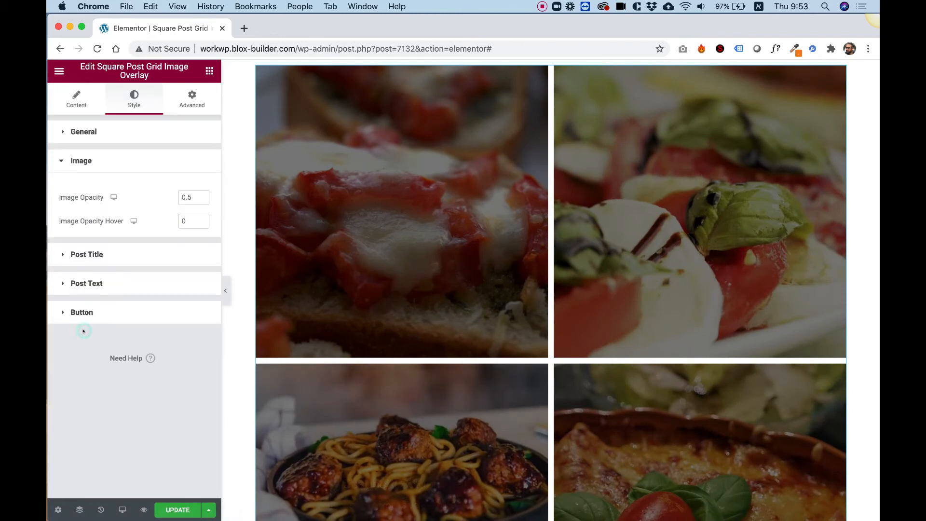
mouse_move(133, 186)
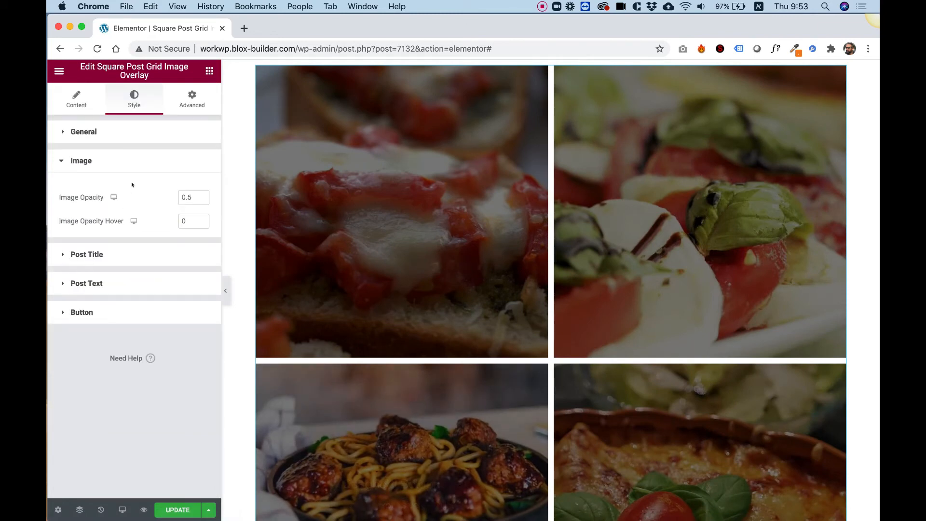
mouse_move(113, 197)
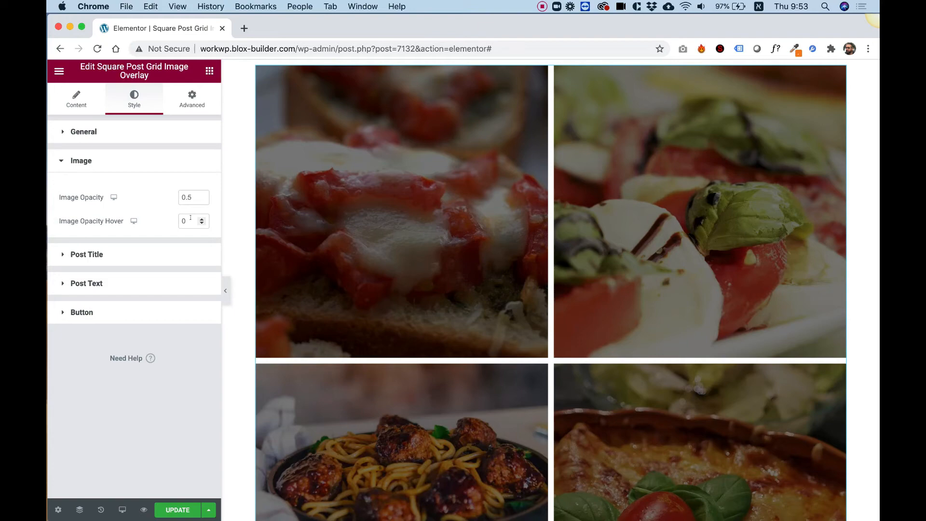
Step: Set Image Opacity to 1 and Image Opacity Hover to 0.5
left_click(188, 197)
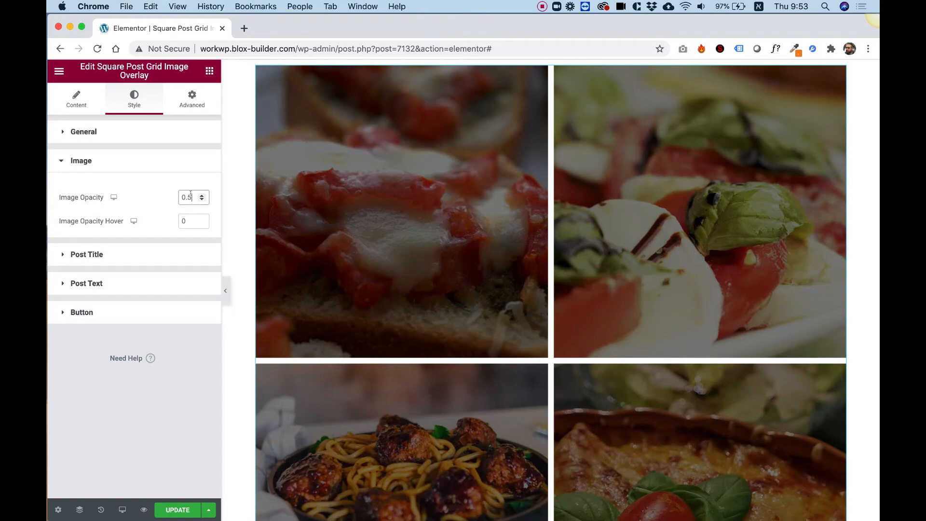
left_click(201, 194)
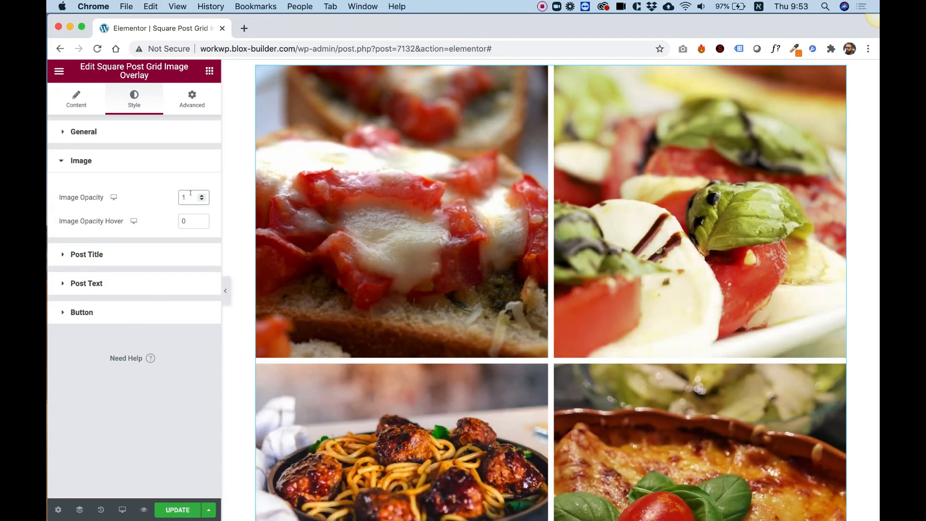
mouse_move(401, 211)
type(".5")
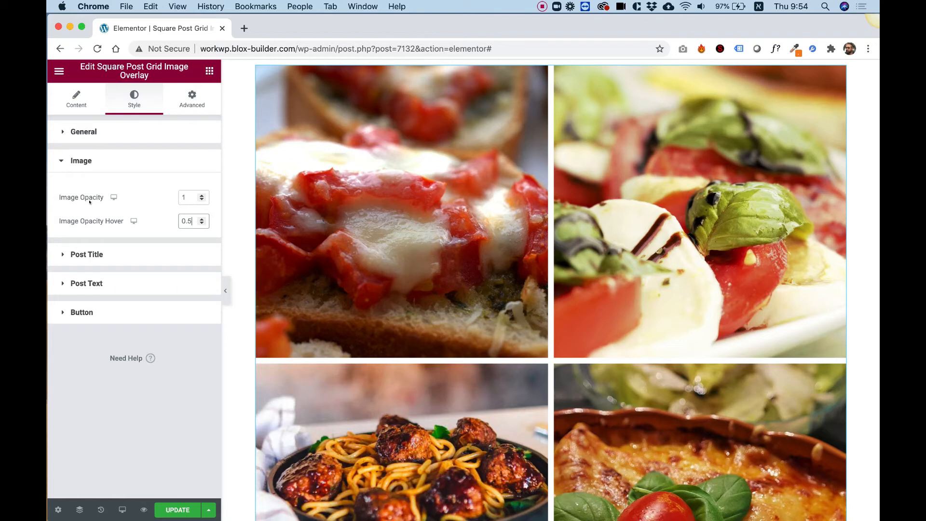
mouse_move(114, 197)
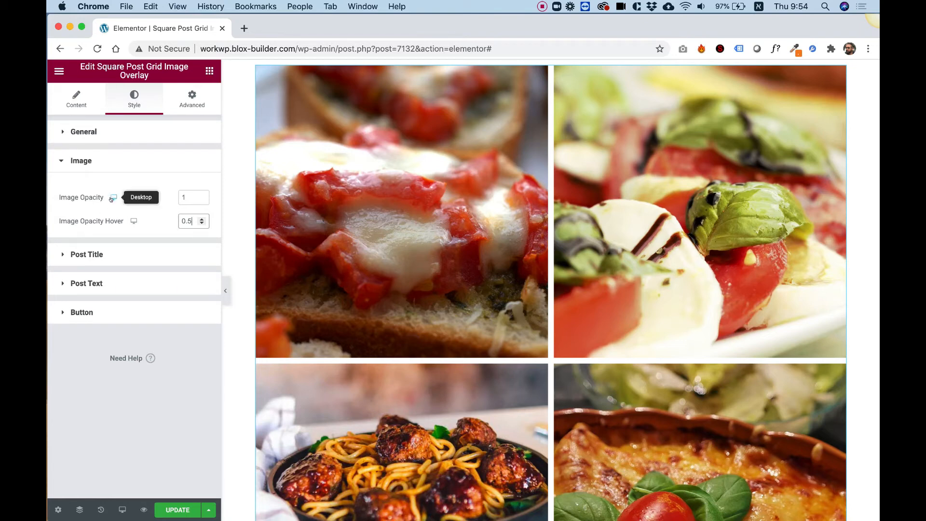
mouse_move(140, 206)
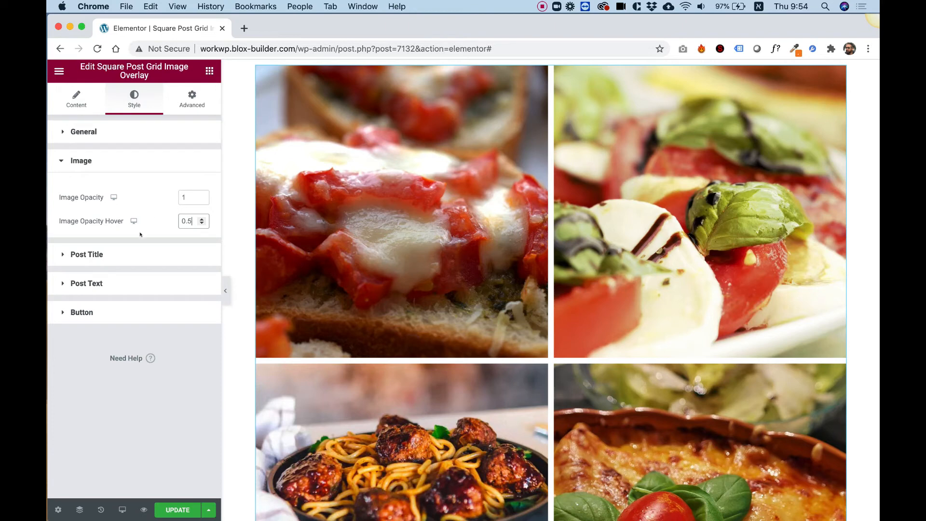
Step: Set Content Opacity to 1 so tile text stays visible
left_click(86, 253)
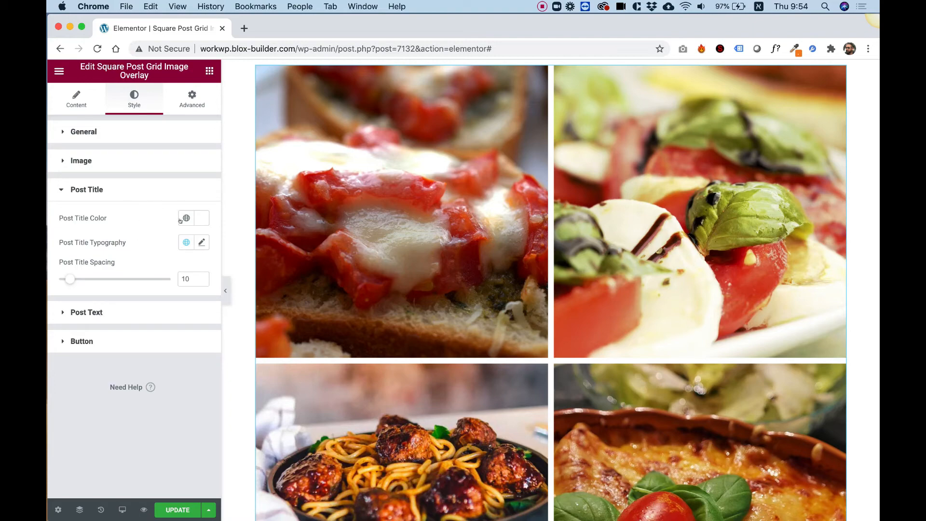
mouse_move(401, 212)
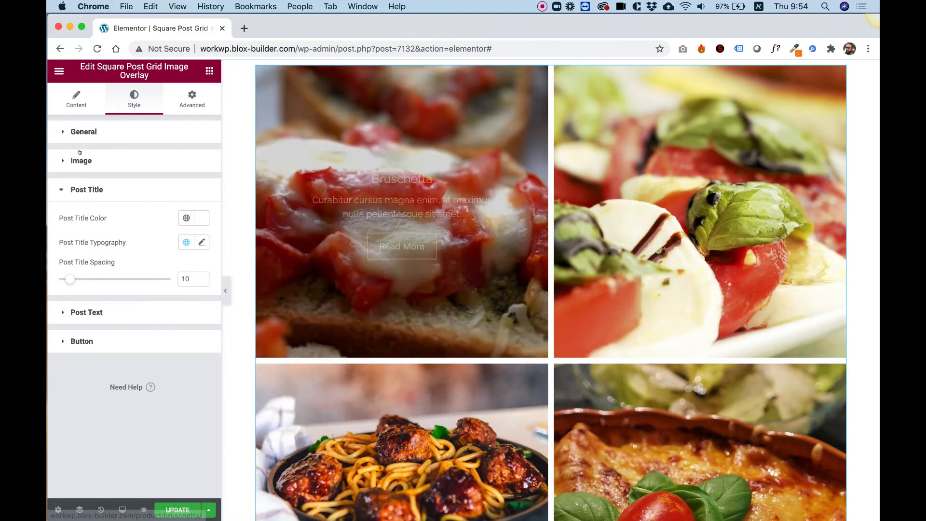
left_click(83, 131)
type("1")
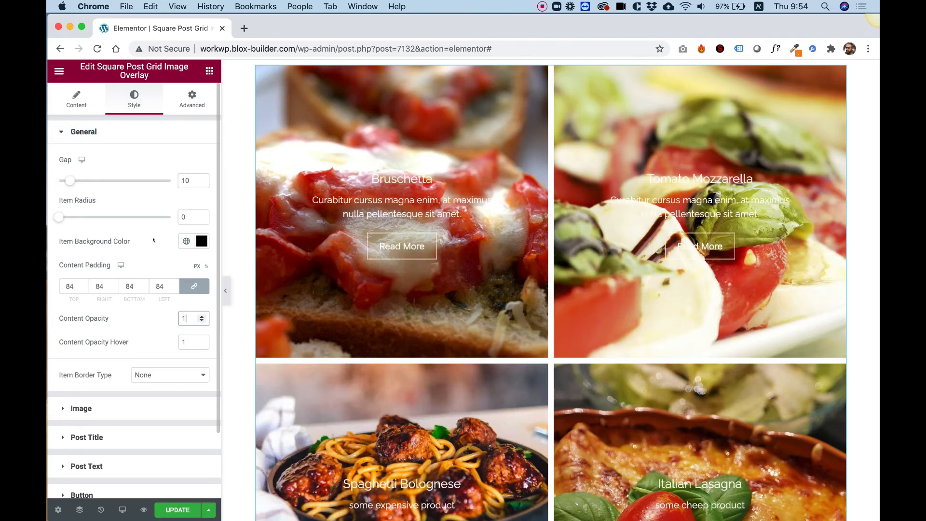
Step: Set Image Opacity to 0.4 and Image Opacity Hover to 0.9
left_click(81, 408)
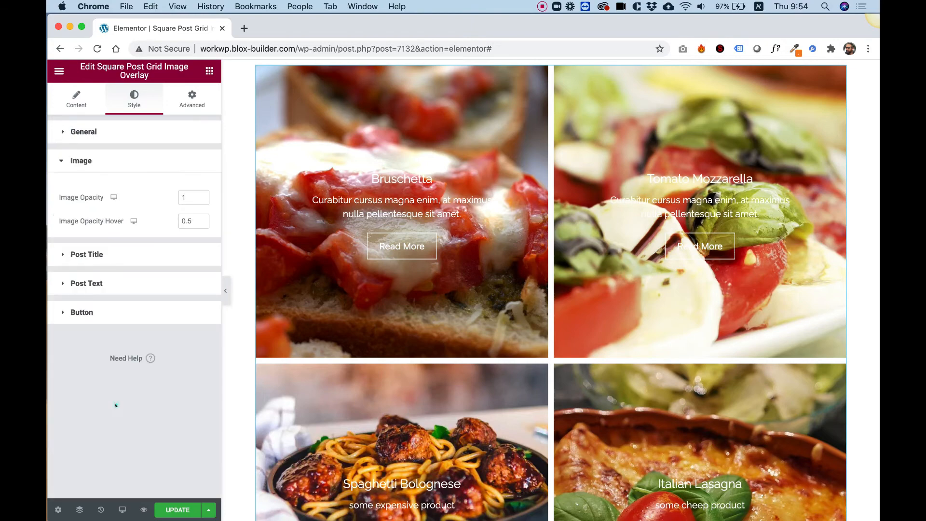
left_click(189, 197)
type("0.2")
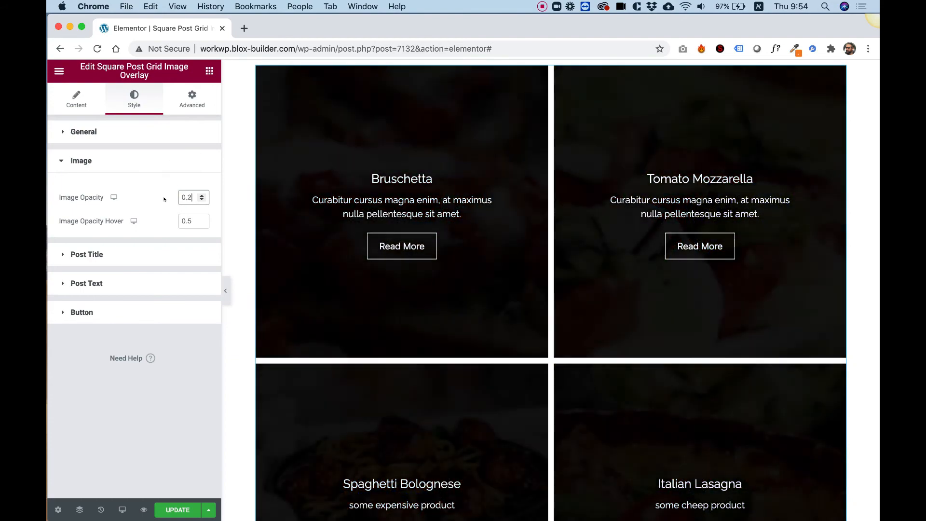
left_click(205, 194)
type("0.9")
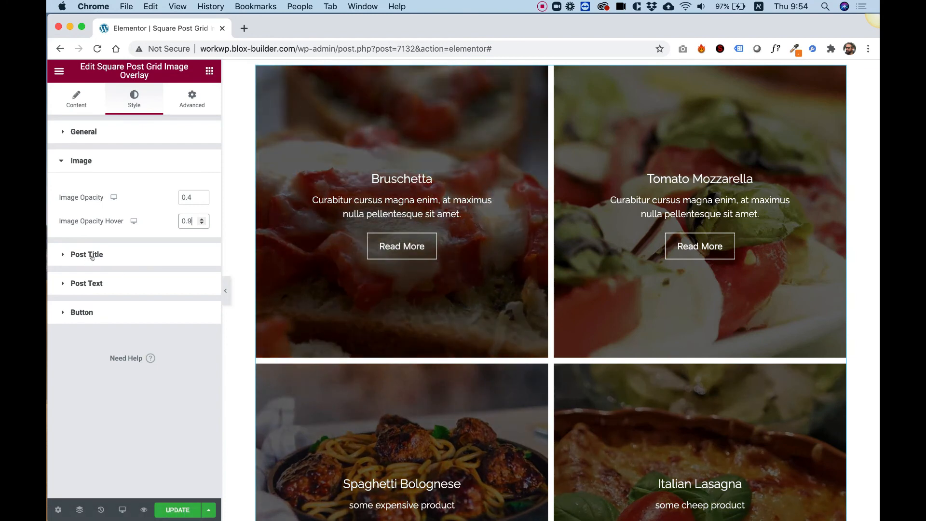
Step: Expand the Post Title style settings on the way to Post Text spacing 30
left_click(86, 253)
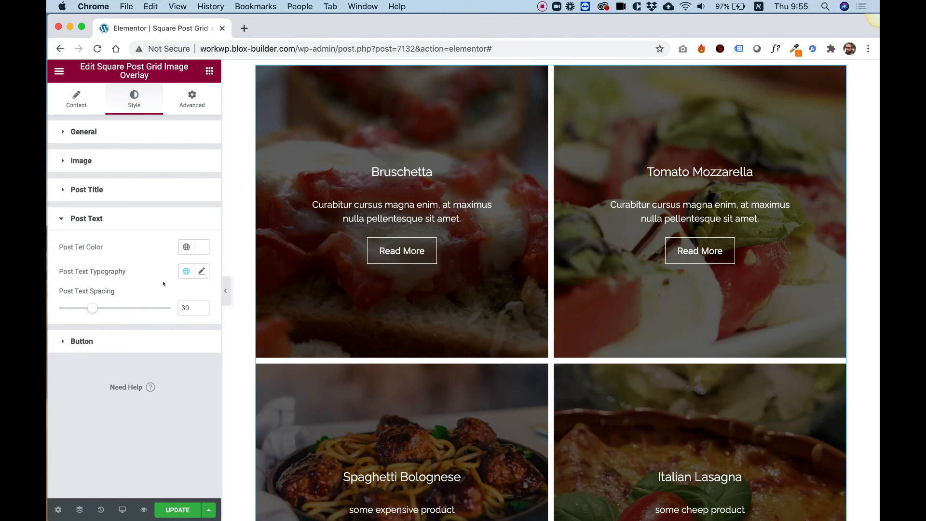
mouse_move(95, 344)
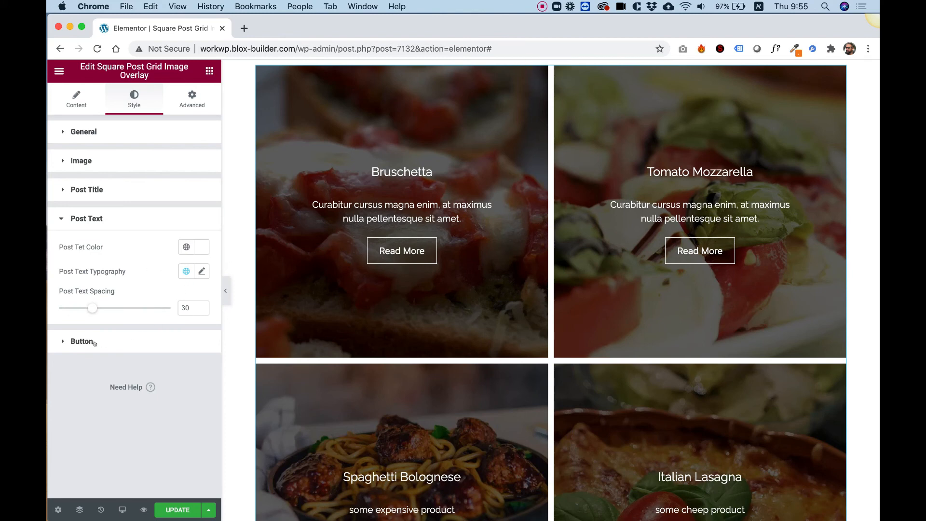
Step: Set Button Radius to 100 and Button Spacing to 56 for pill-shaped Read More buttons
left_click(83, 340)
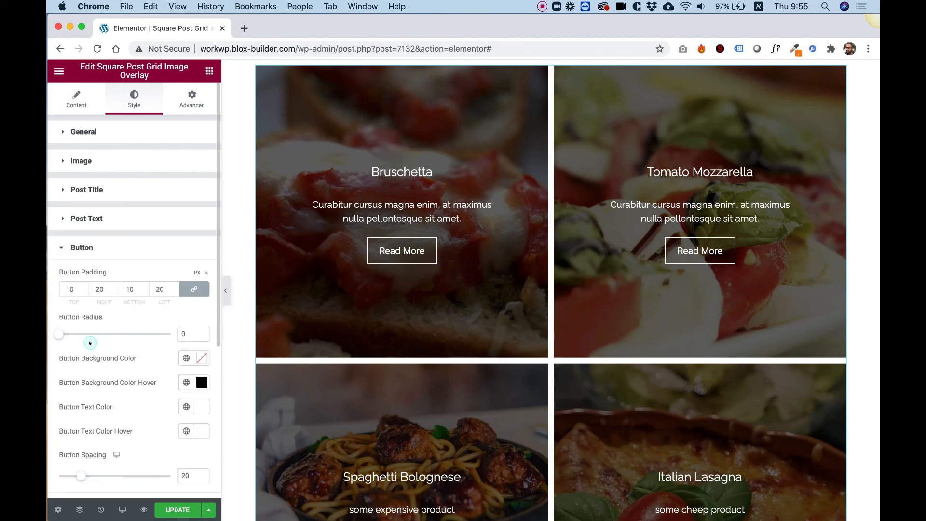
scroll("down", 3)
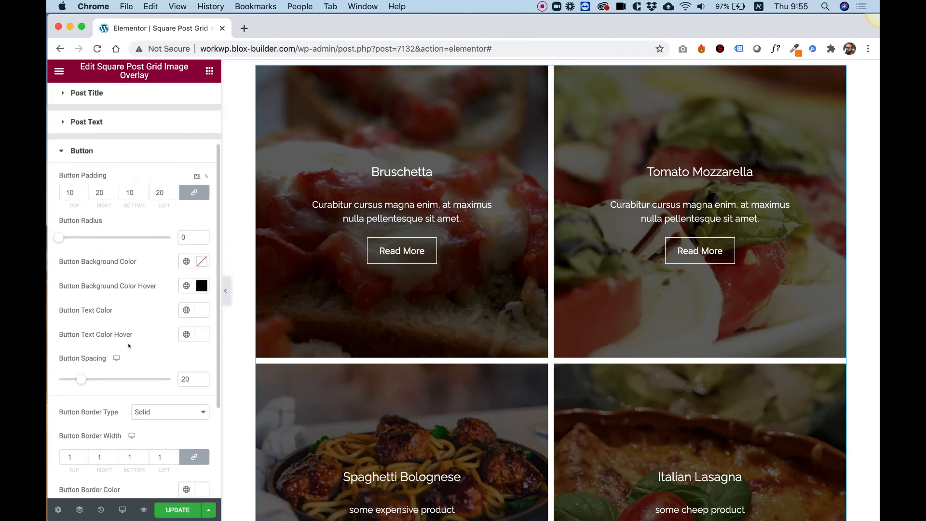
scroll("down", 3)
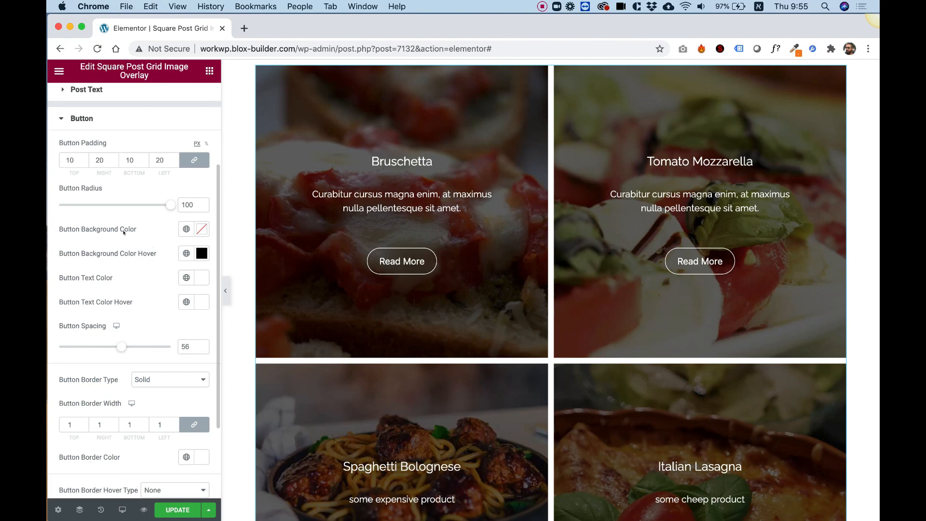
left_click(402, 262)
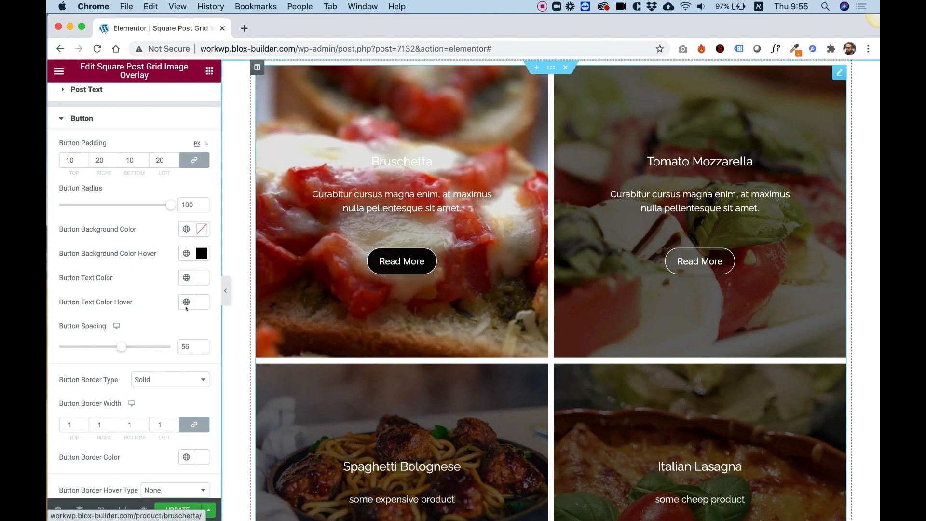